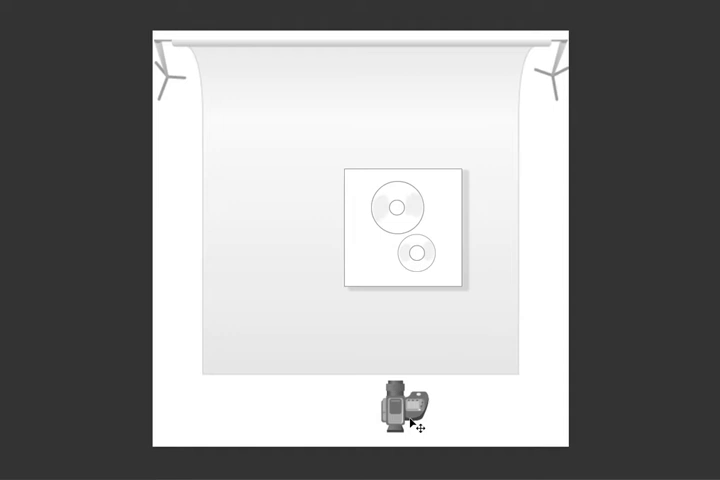
mouse_move(636, 190)
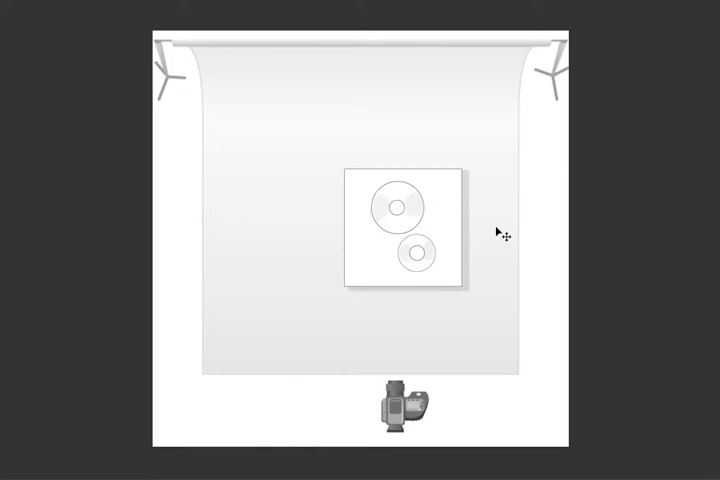
mouse_move(476, 202)
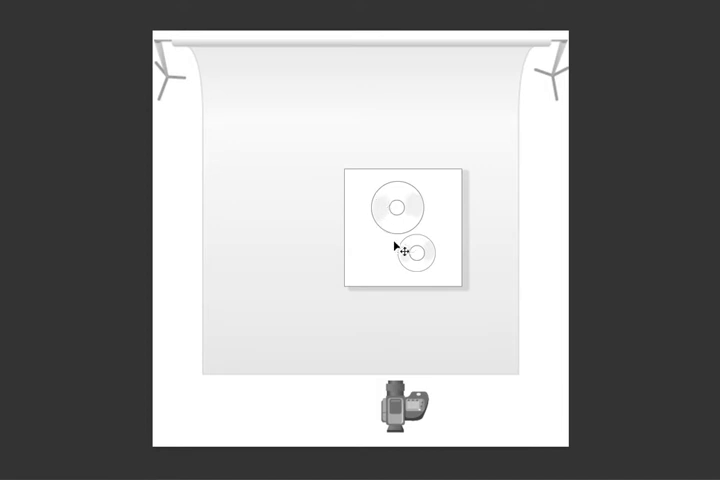
mouse_move(680, 176)
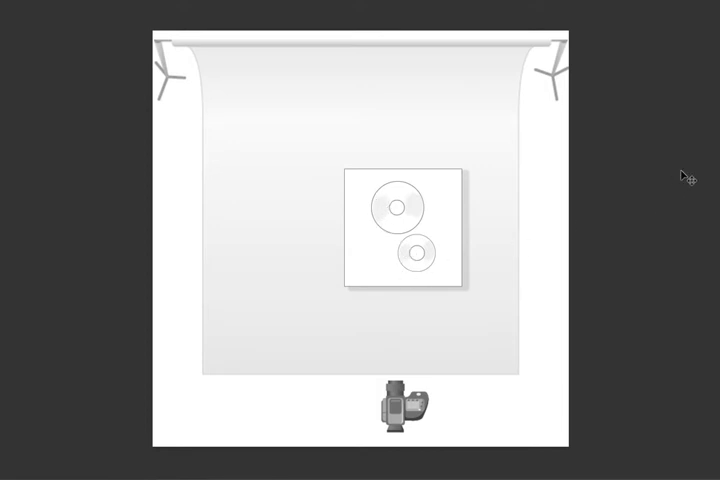
mouse_move(680, 178)
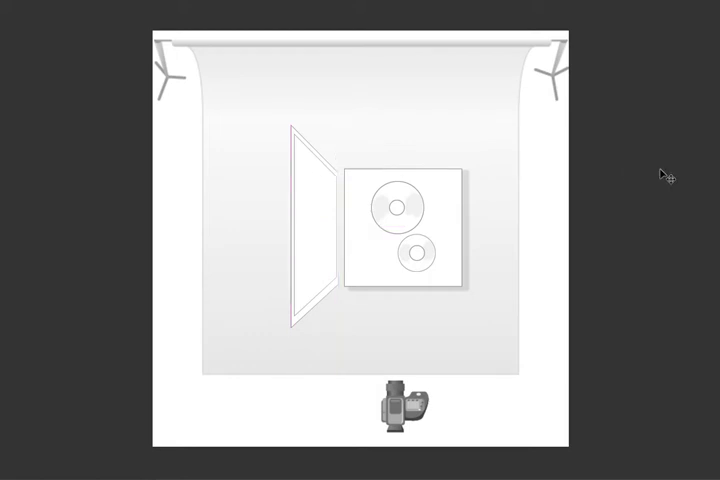
mouse_move(560, 230)
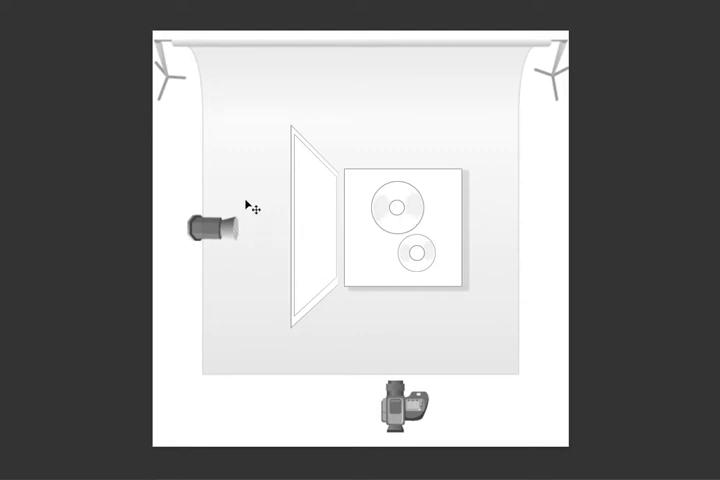
mouse_move(228, 202)
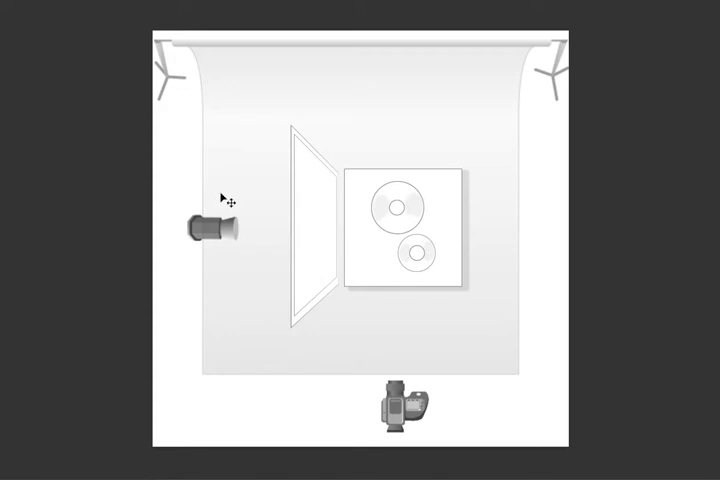
mouse_move(172, 200)
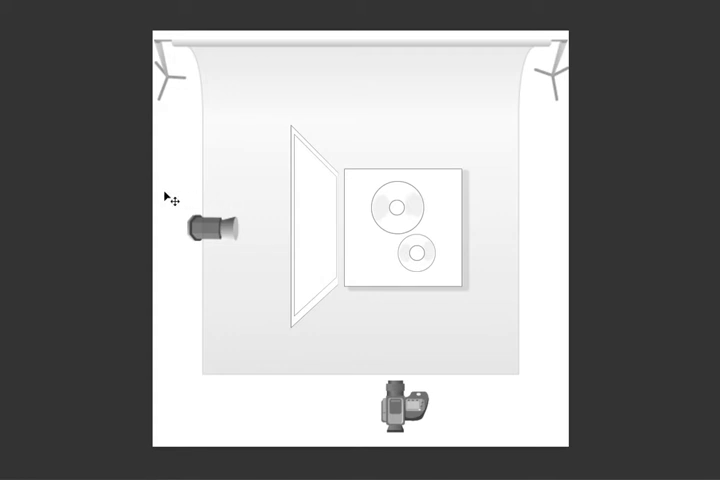
mouse_move(200, 204)
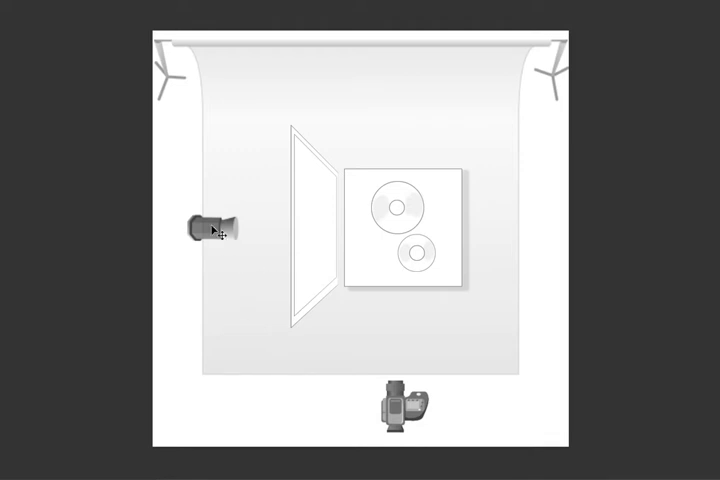
Step: Drag the strobe head back and forth horizontally until it rests right beside the scrim panel
drag(212, 224, 232, 240)
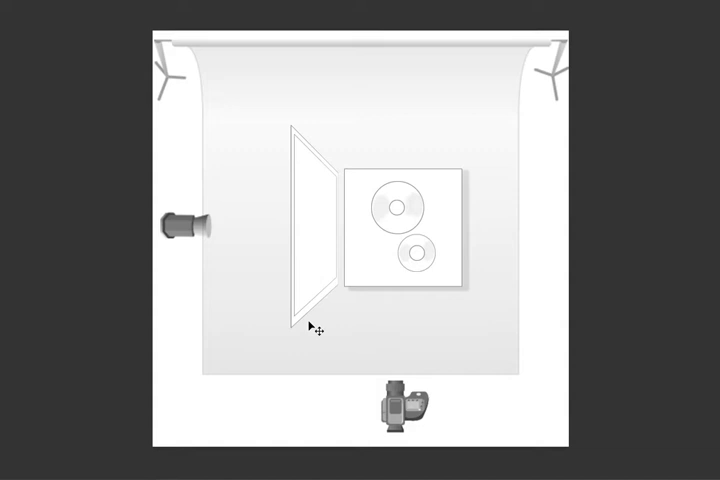
drag(190, 224, 250, 230)
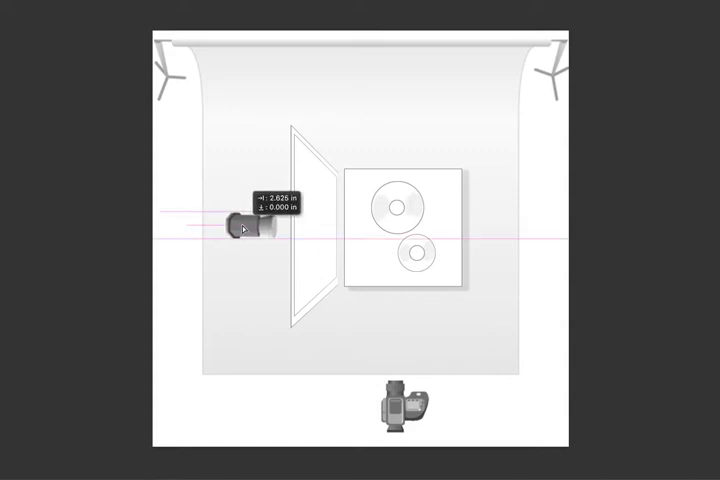
drag(244, 228, 204, 228)
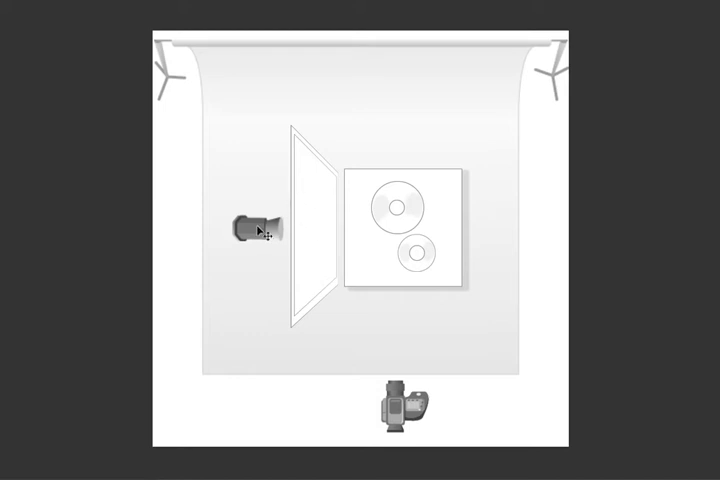
drag(256, 230, 236, 236)
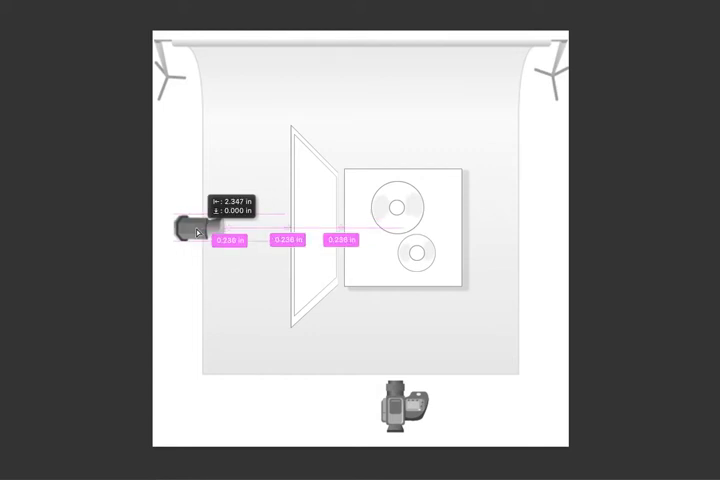
drag(188, 232, 176, 240)
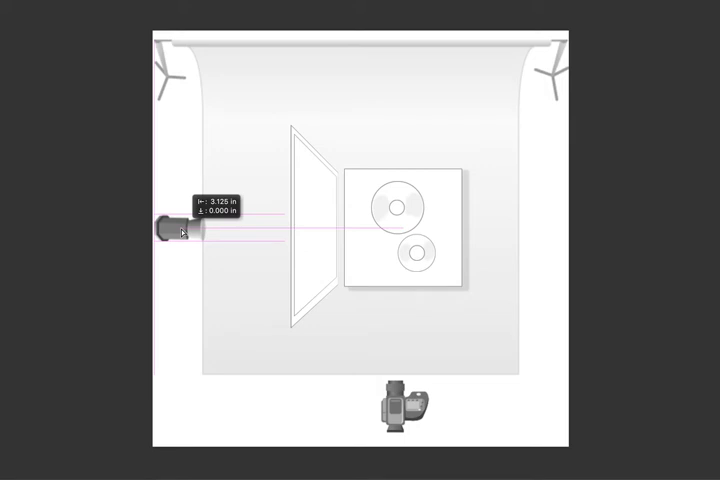
drag(170, 228, 204, 232)
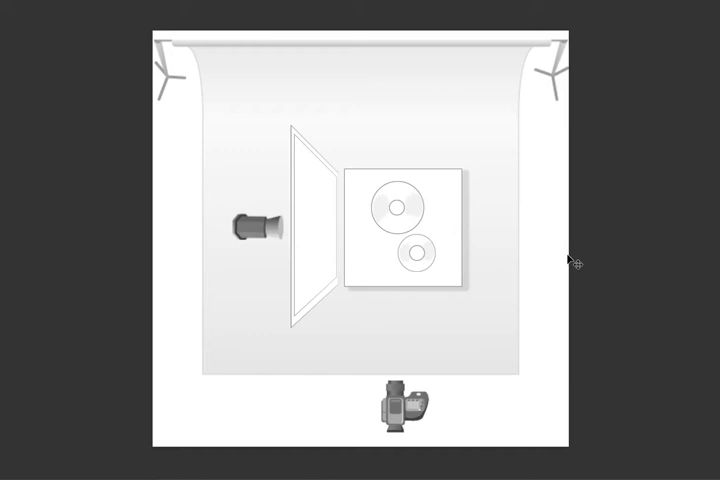
mouse_move(572, 264)
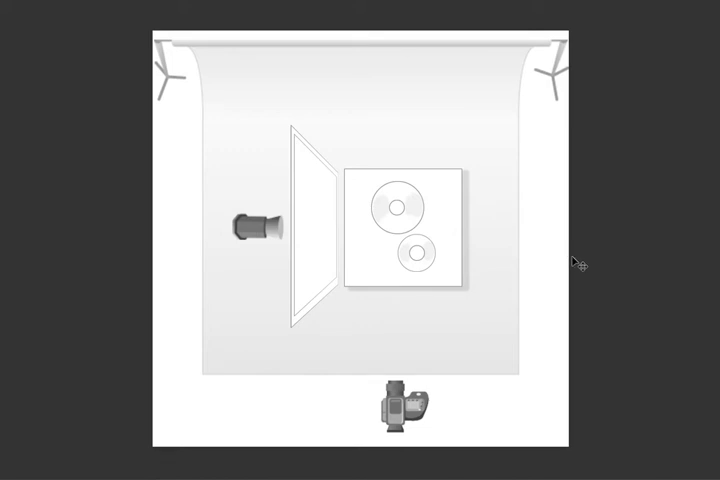
mouse_move(376, 272)
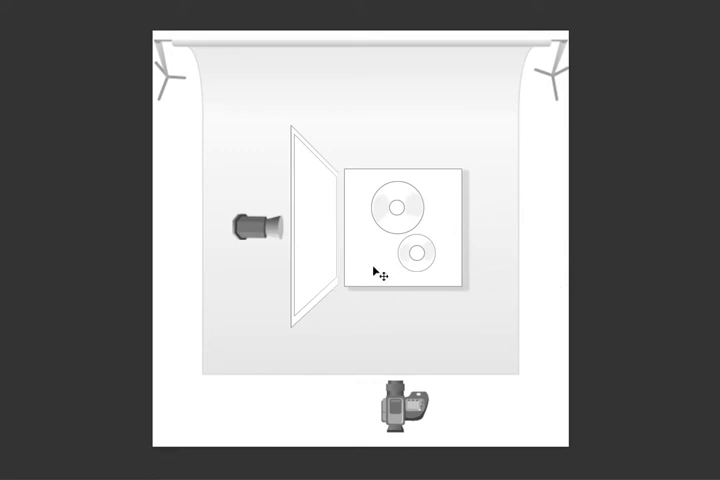
mouse_move(404, 278)
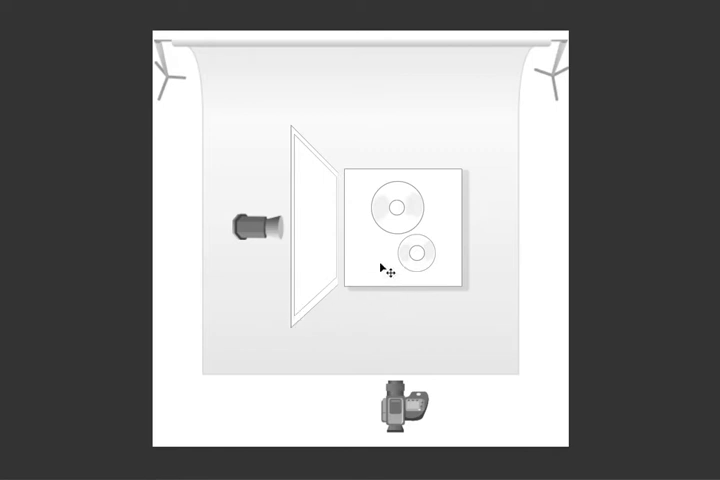
mouse_move(388, 262)
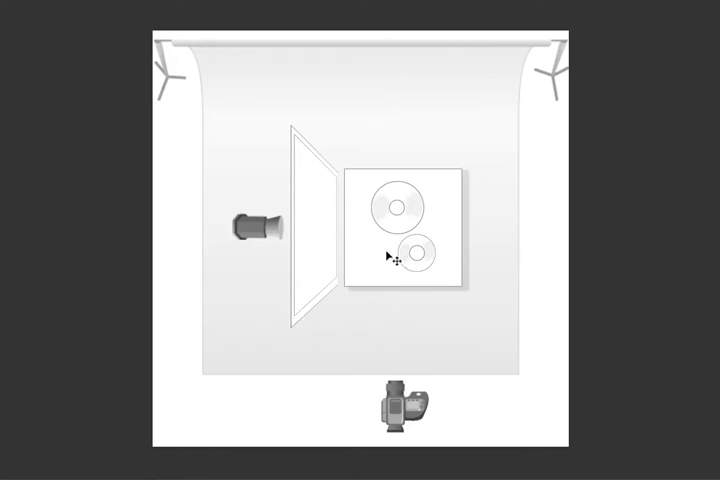
mouse_move(660, 296)
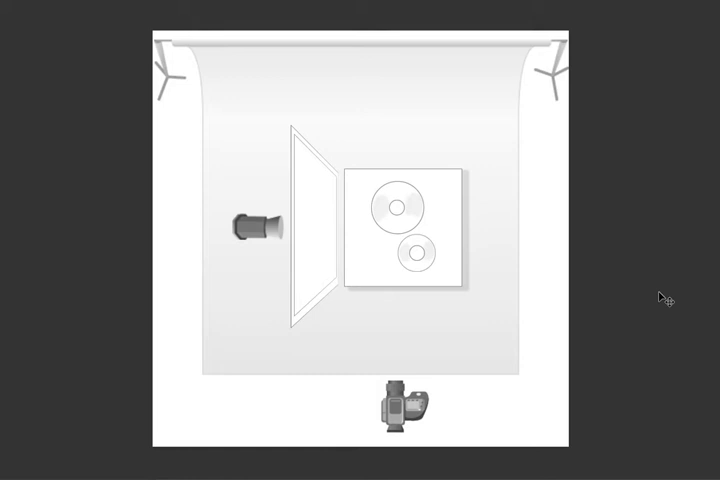
mouse_move(636, 168)
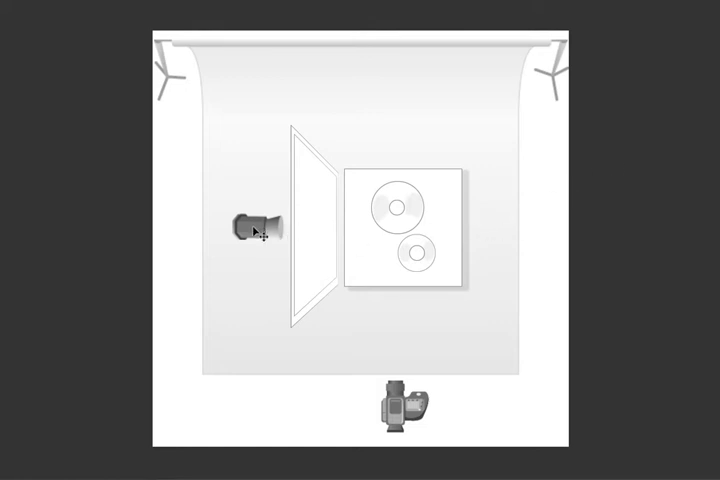
Step: Draw the tall scrim panel with the Pen tool just left of the table and bottles
drag(252, 228, 258, 184)
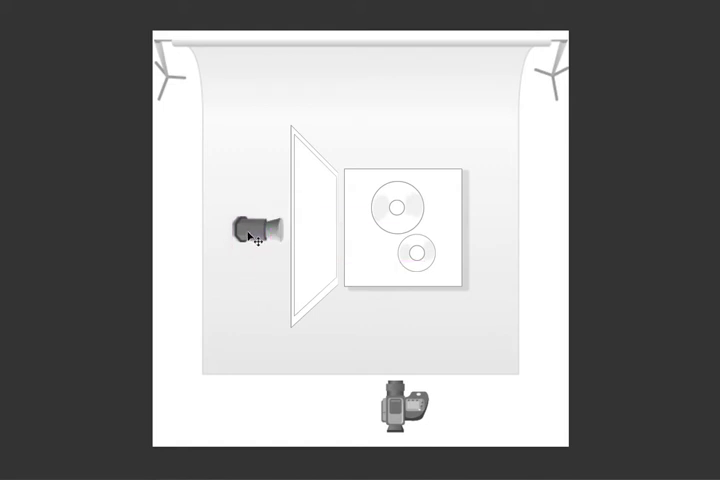
drag(252, 228, 244, 180)
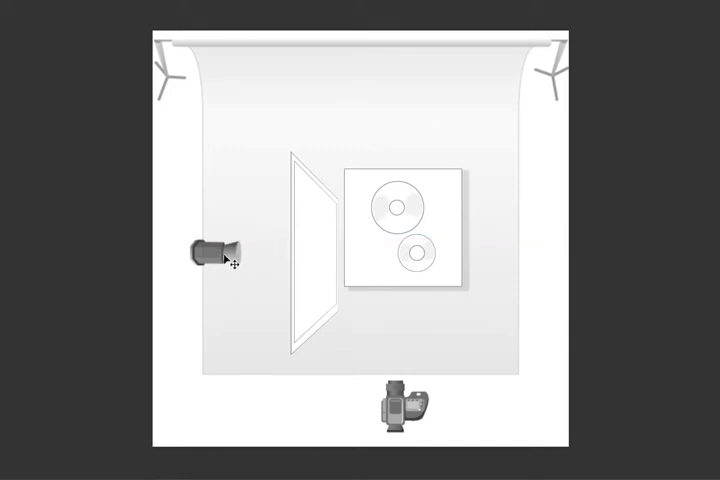
mouse_move(264, 196)
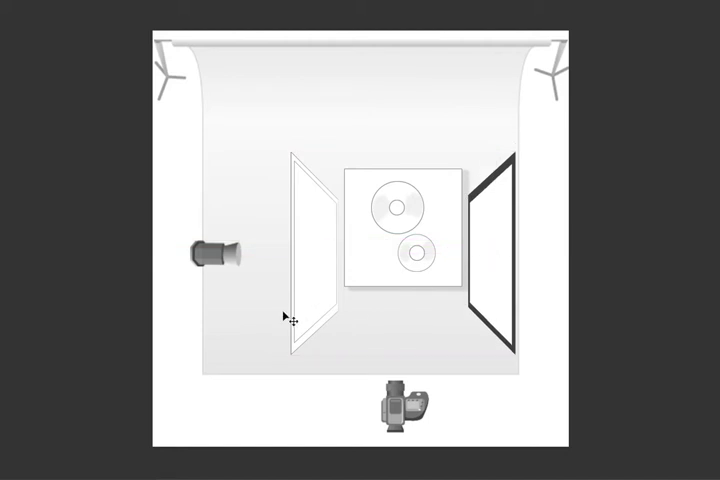
mouse_move(412, 340)
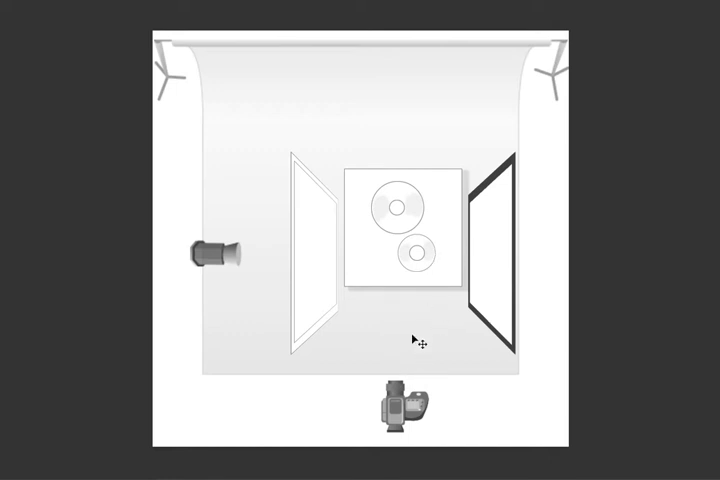
mouse_move(428, 270)
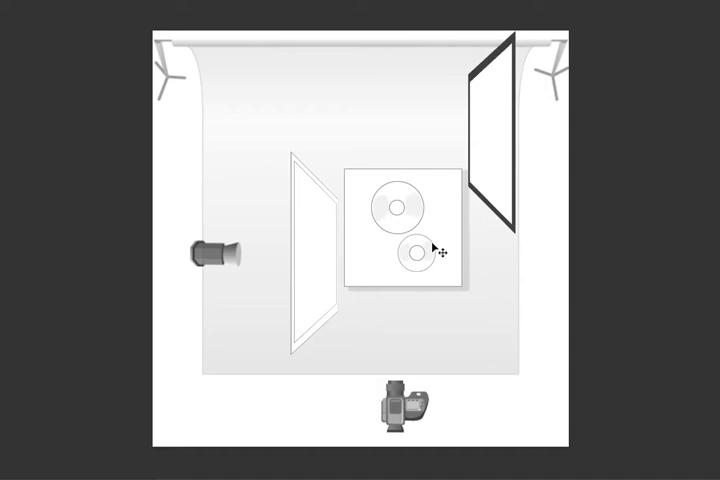
mouse_move(680, 316)
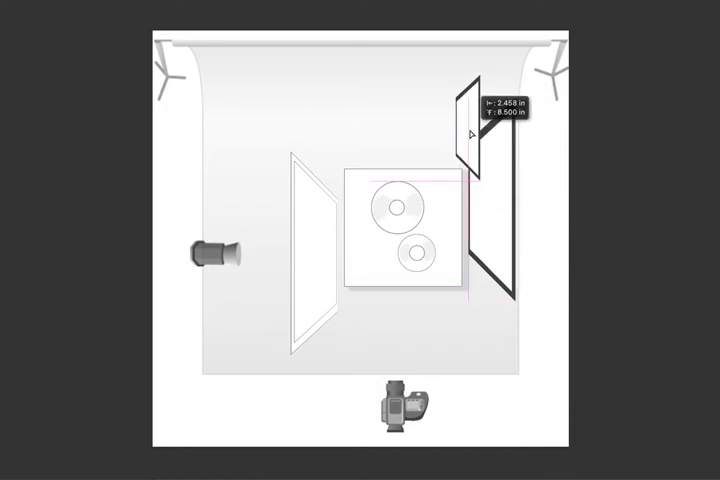
Step: Move the fill card beside the table's right side and rotate a duplicate to an angle below it
drag(472, 120, 480, 330)
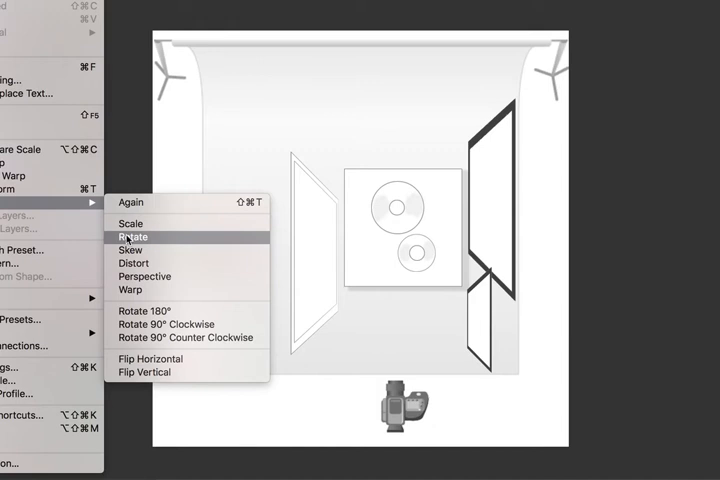
click(132, 236)
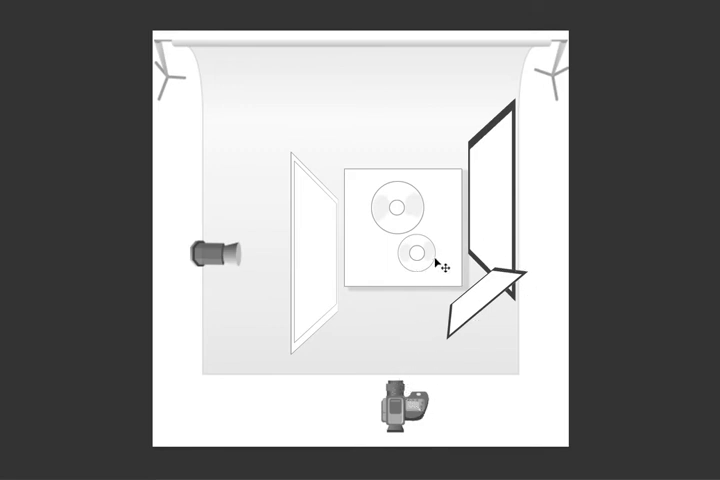
mouse_move(600, 220)
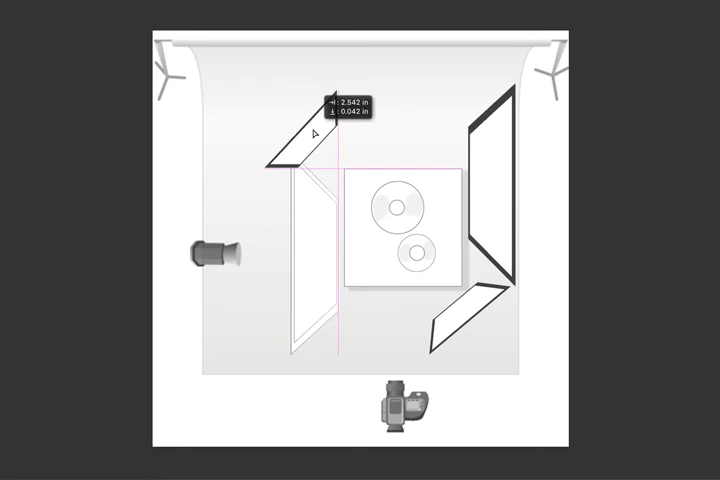
Step: Duplicate a fill card and position the angled copy above the table's left side near the scrim
drag(300, 130, 290, 110)
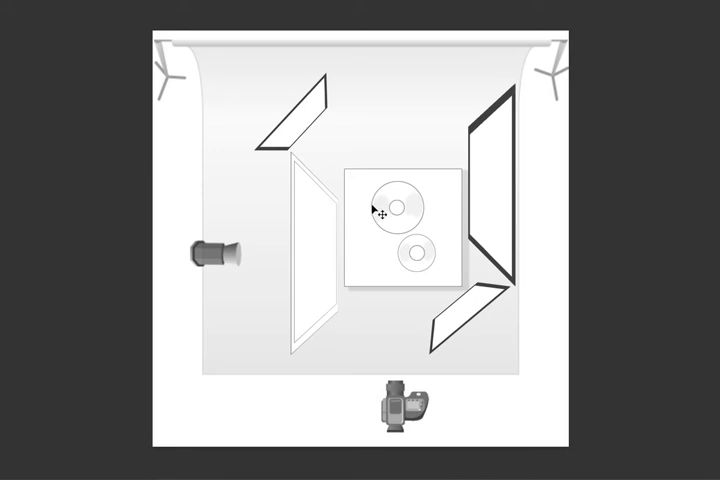
drag(378, 210, 292, 128)
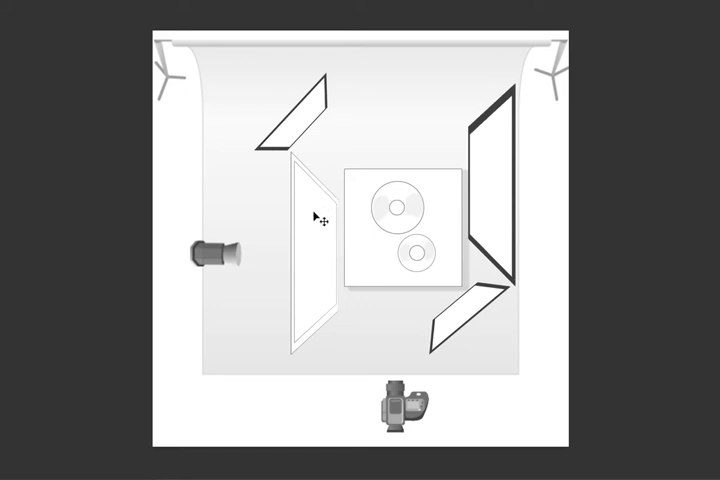
mouse_move(320, 216)
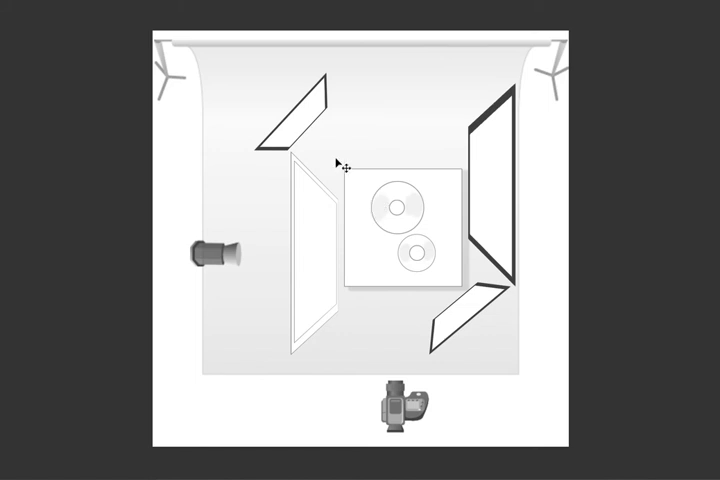
mouse_move(636, 216)
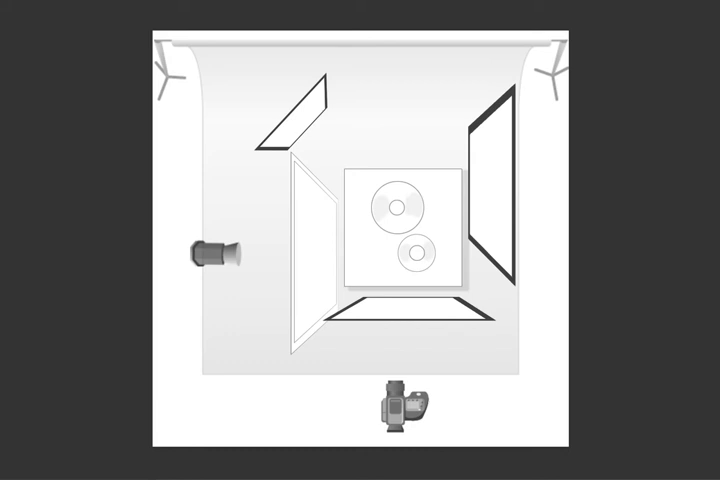
mouse_move(664, 312)
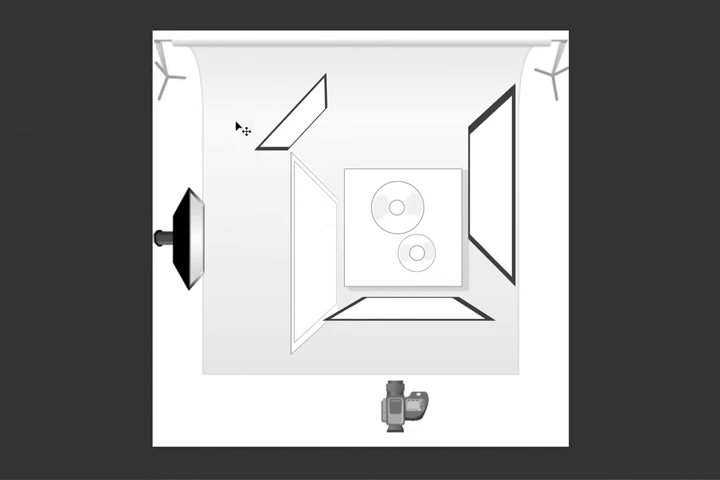
mouse_move(184, 164)
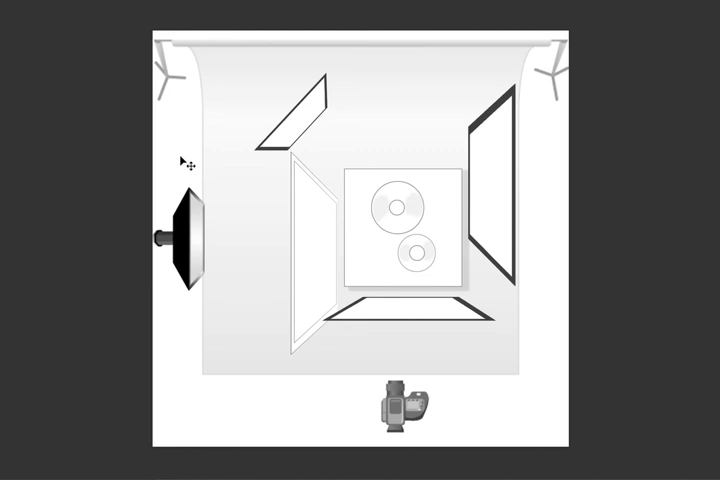
mouse_move(192, 314)
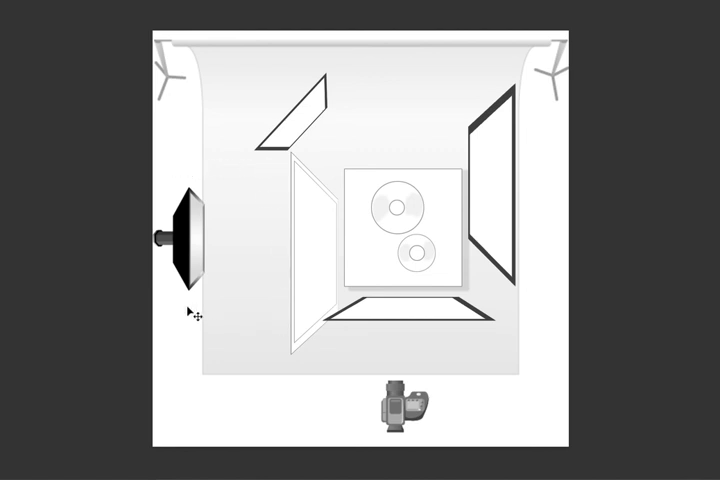
mouse_move(320, 332)
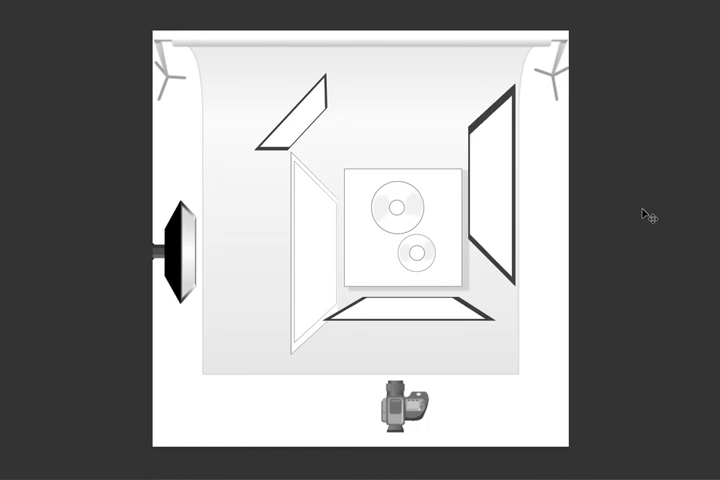
mouse_move(644, 216)
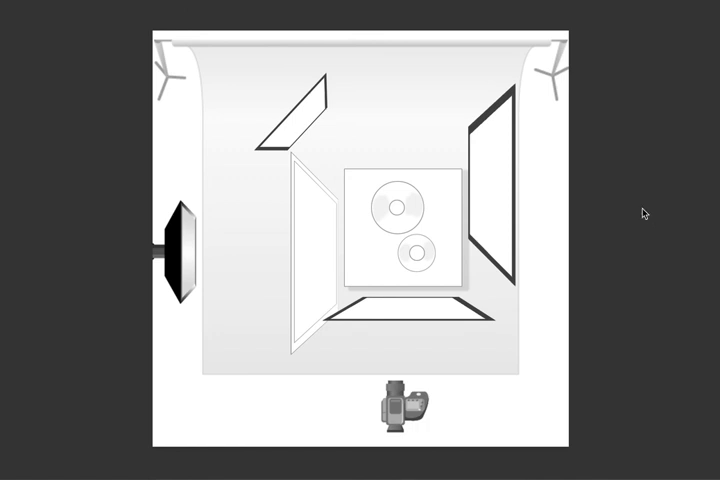
mouse_move(646, 216)
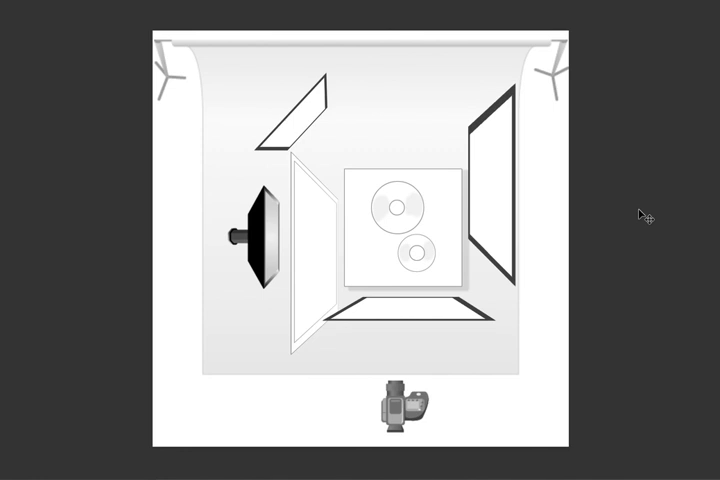
mouse_move(650, 180)
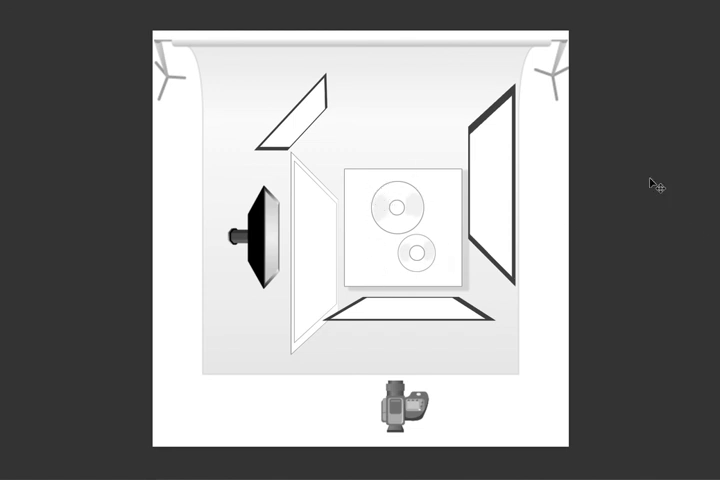
mouse_move(652, 180)
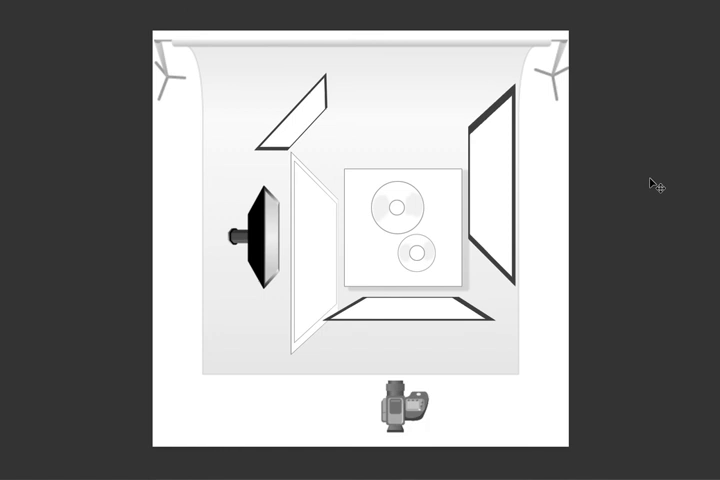
mouse_move(652, 182)
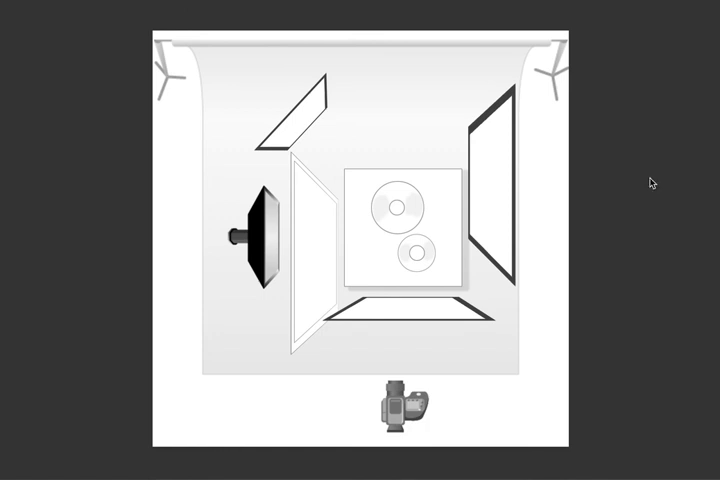
mouse_move(652, 184)
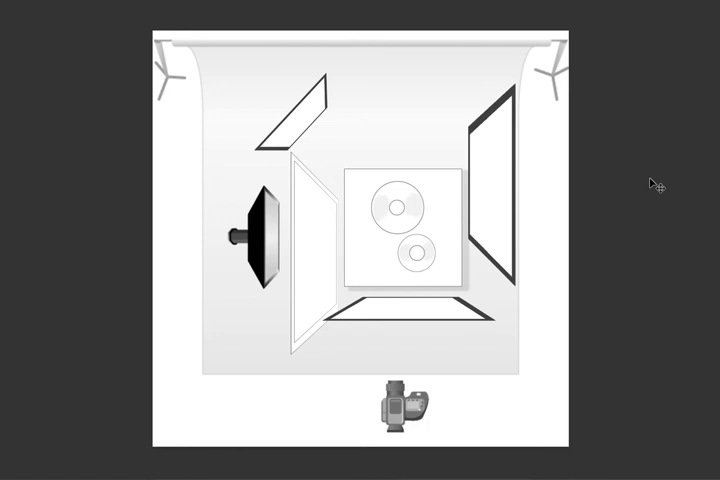